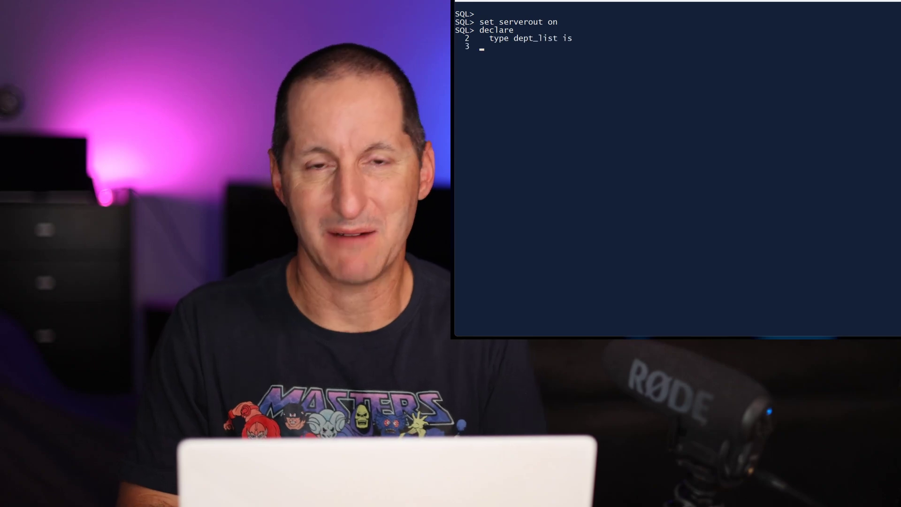
{"action": "type", "text": "table of dept%rowtype"}
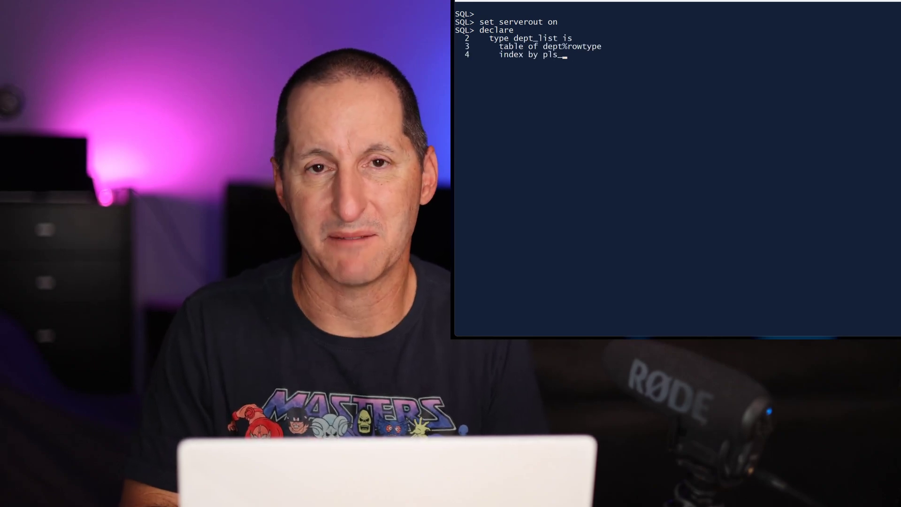
{"action": "type", "text": "_integer;"}
{"action": "type", "text": "select *"}
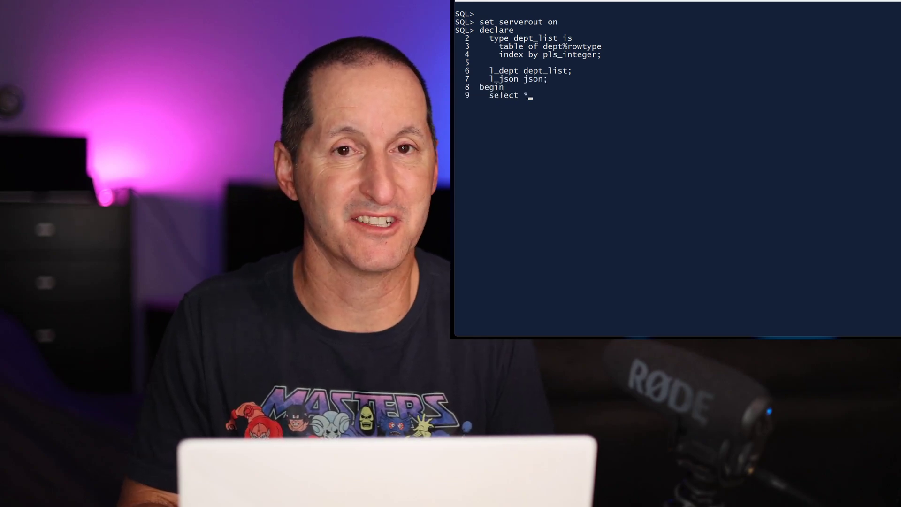
{"action": "type", "text": "bulk collect"}
{"action": "type", "text": "l_json := json(l_dept"}
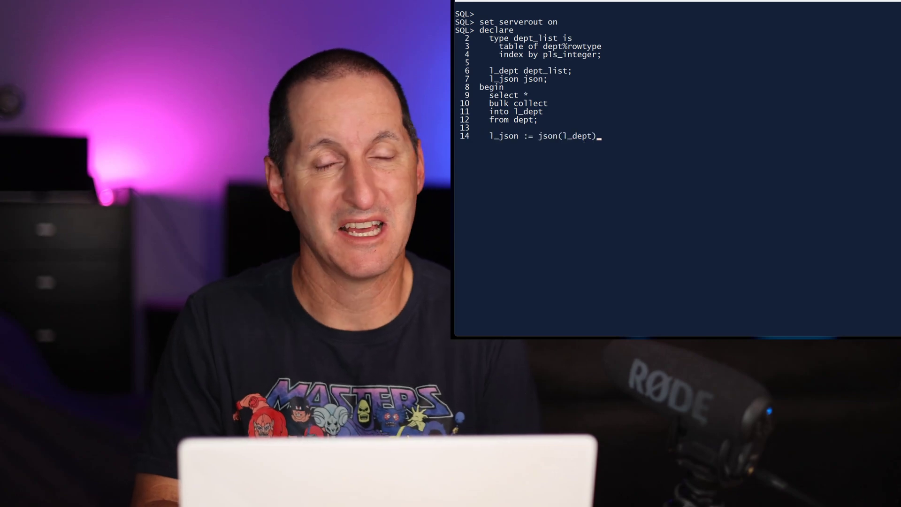
{"action": "type", "text": "dbms_output.put_line(json_serialize("}
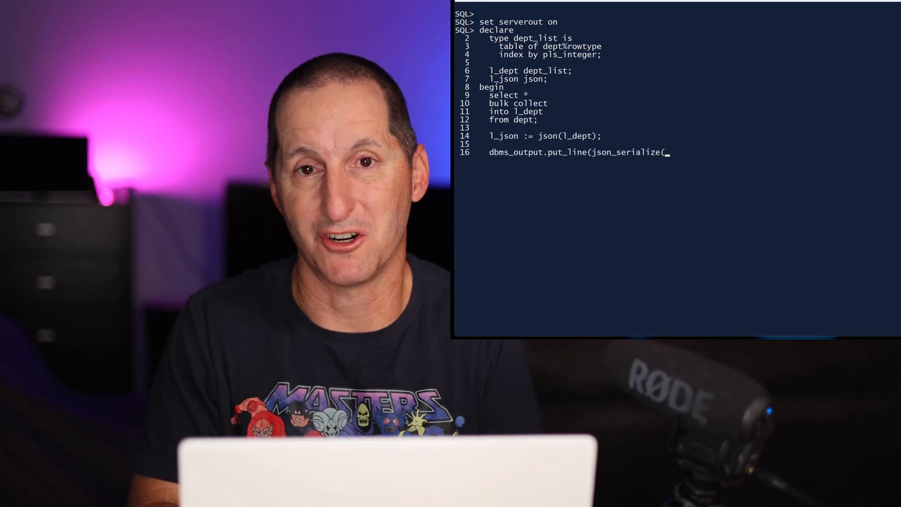